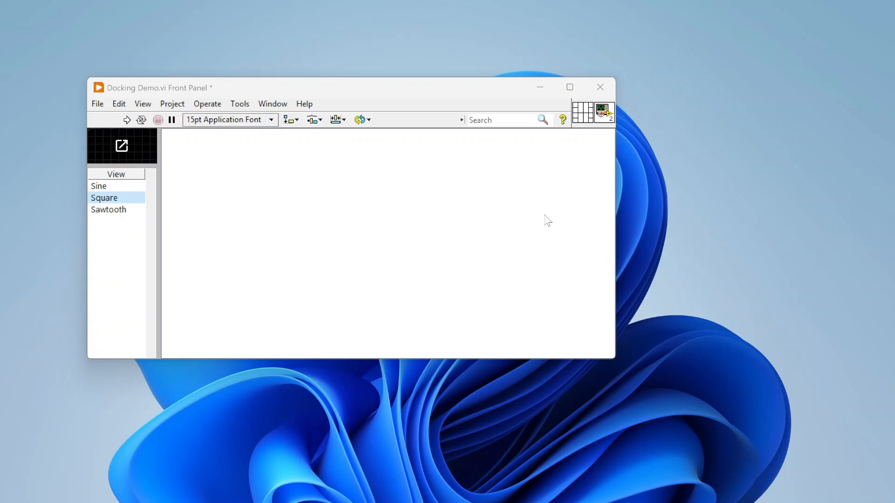
mouse_move(527, 49)
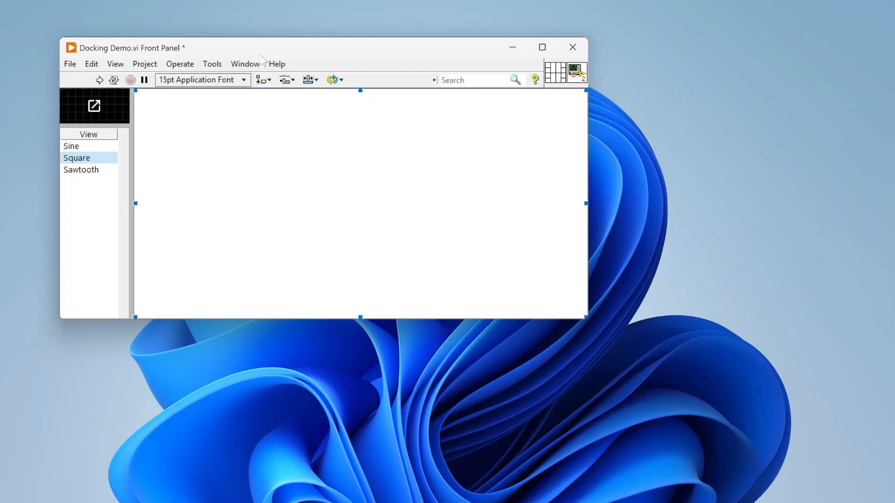
Show the Docking Demo block diagram via the Window menu, then return to the front panel.
click(245, 64)
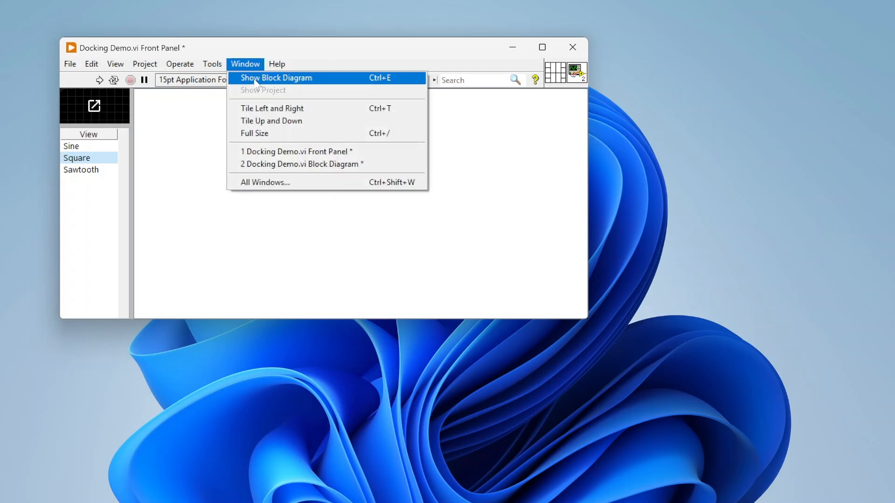
click(276, 77)
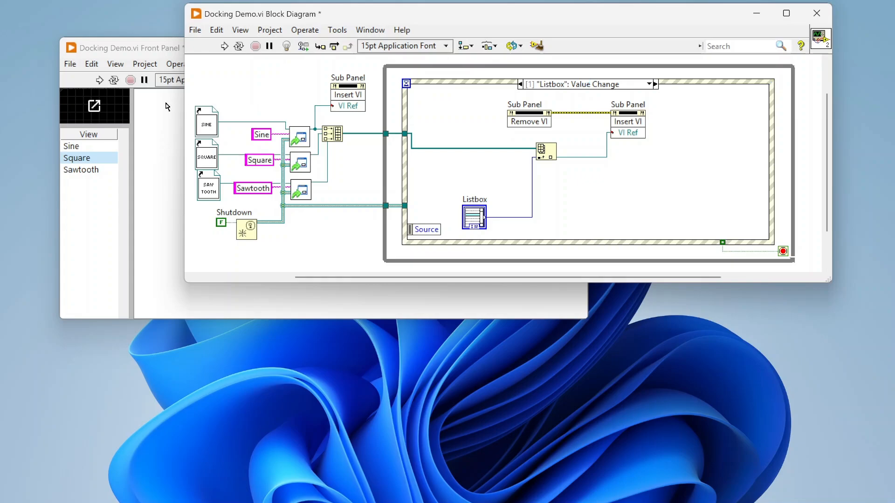
click(124, 48)
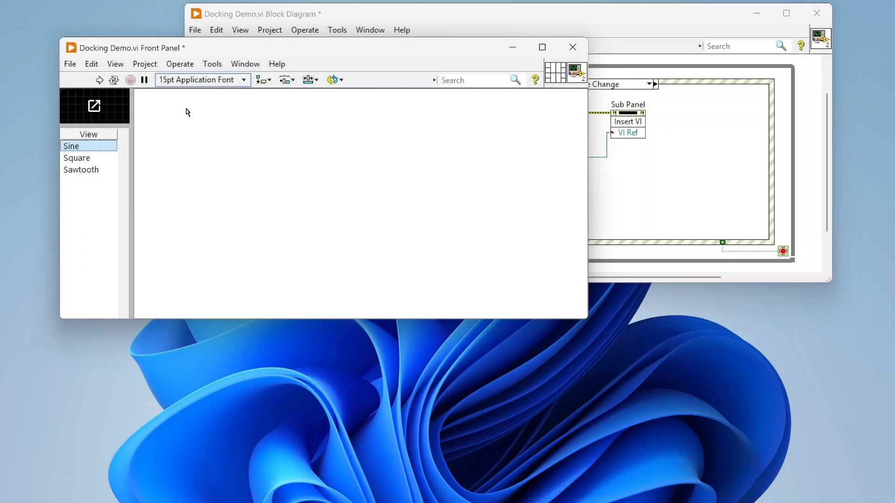
mouse_move(85, 117)
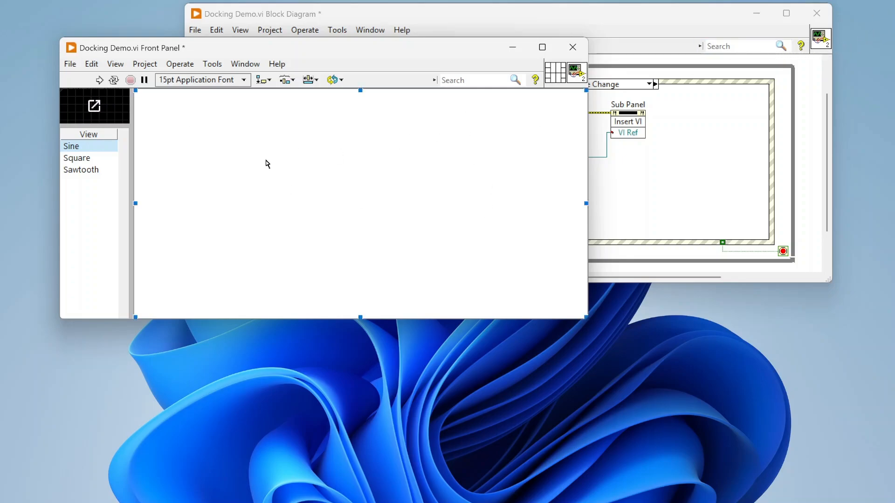
mouse_move(436, 126)
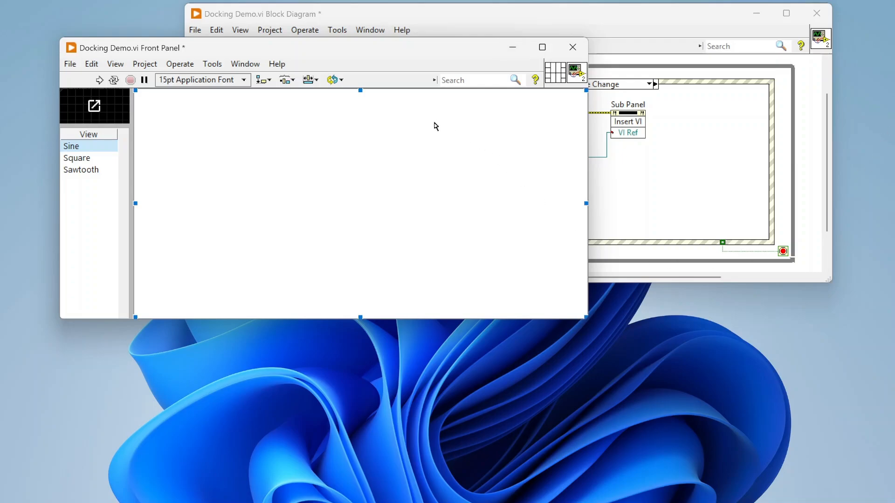
mouse_move(659, 282)
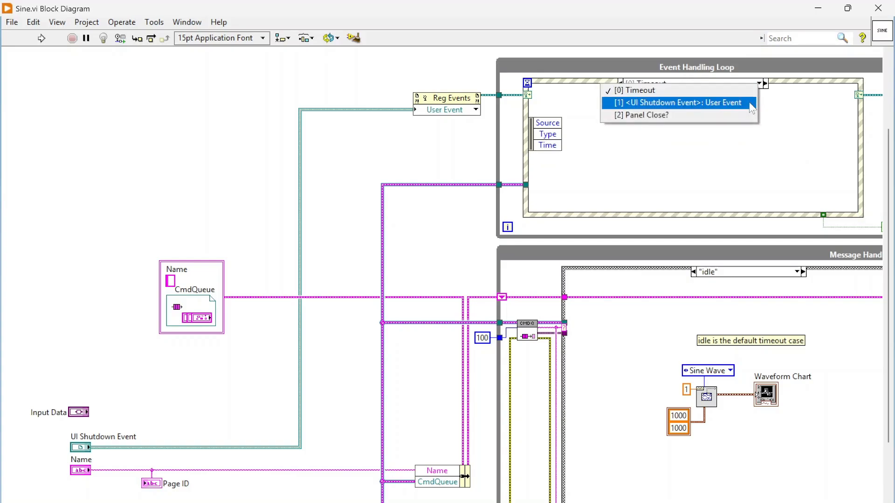
View Sine.vi's Panel Close? event case [2] and the idle message-handling case, scrolling the diagram.
click(679, 103)
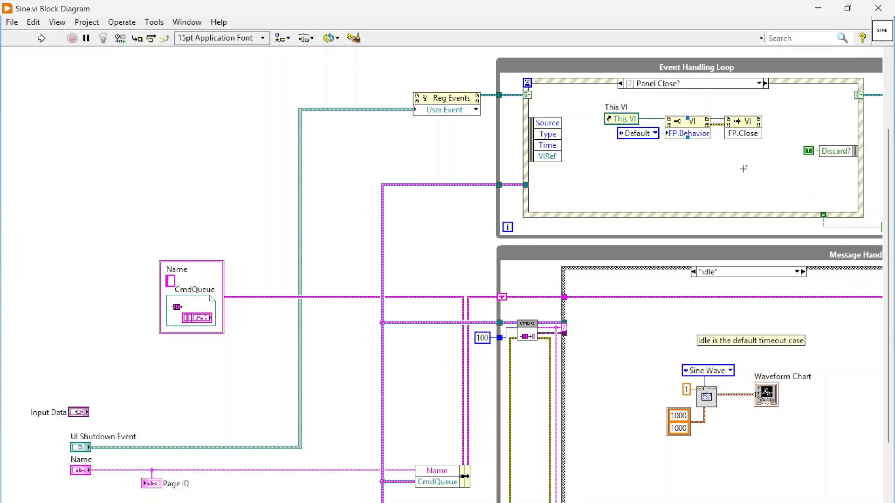
mouse_move(750, 156)
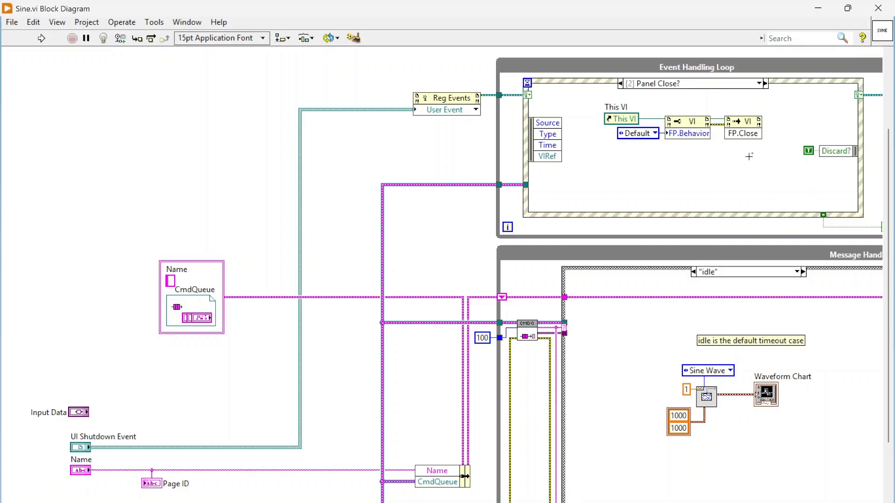
mouse_move(390, 493)
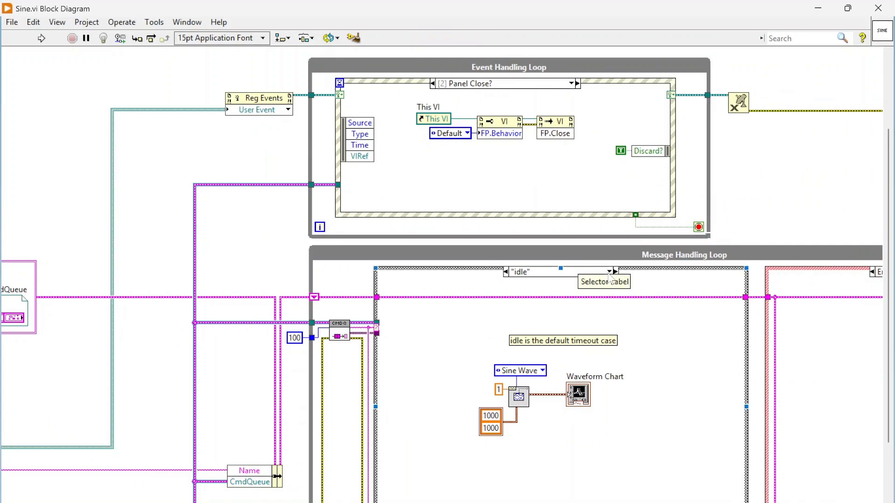
click(610, 271)
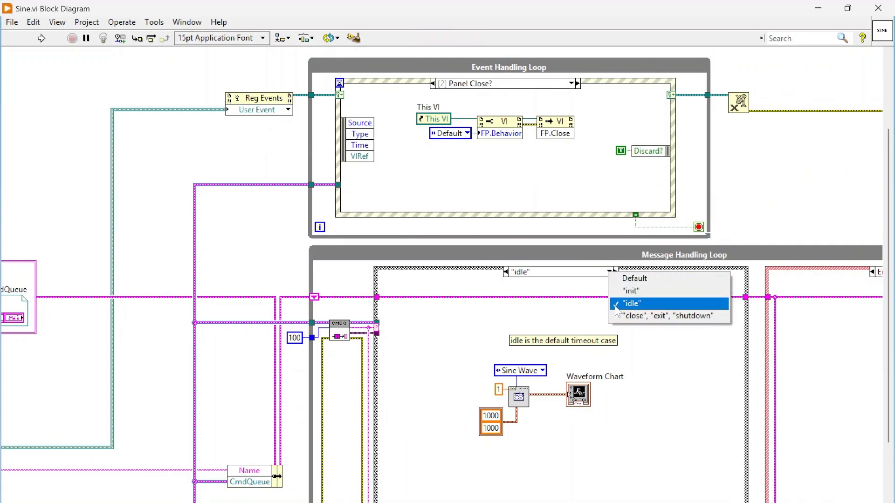
click(630, 303)
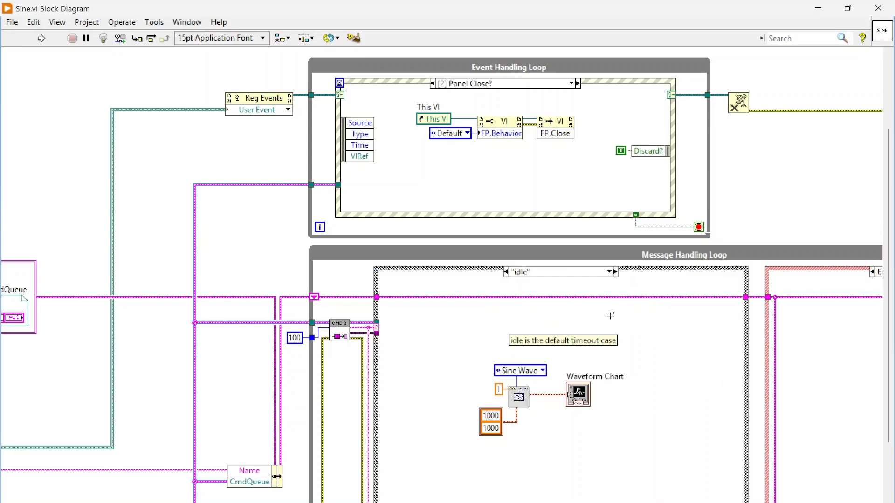
scroll(down, 3)
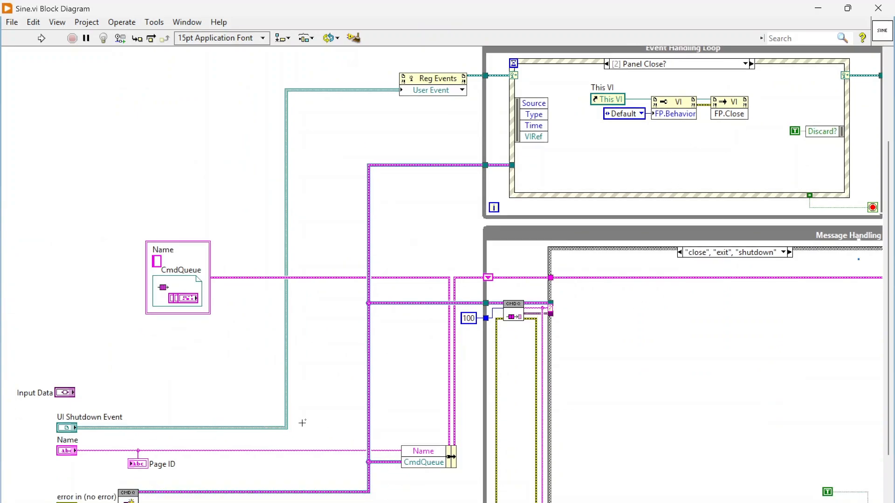
scroll(down, 3)
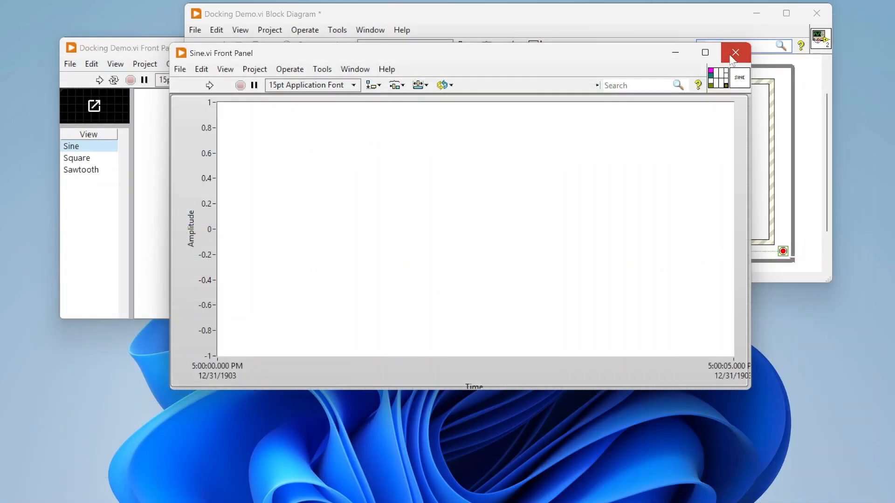
Close Sine.vi's panel and the Context Help, keep Sawtooth Wave selected, and close Sawtooth.vi's panel.
click(735, 53)
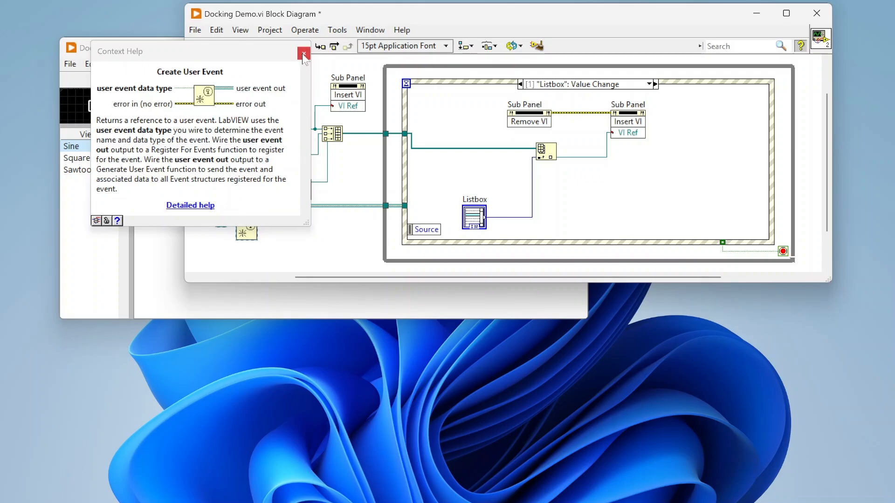
click(303, 52)
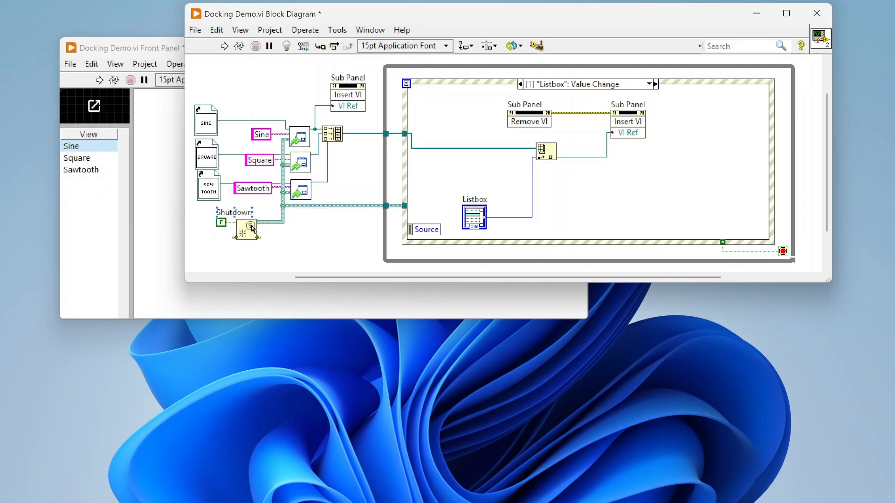
mouse_move(293, 139)
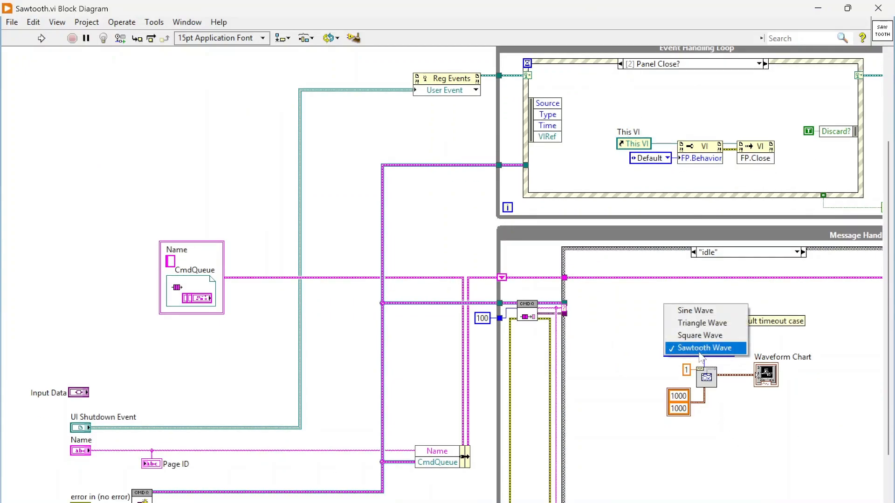
click(705, 348)
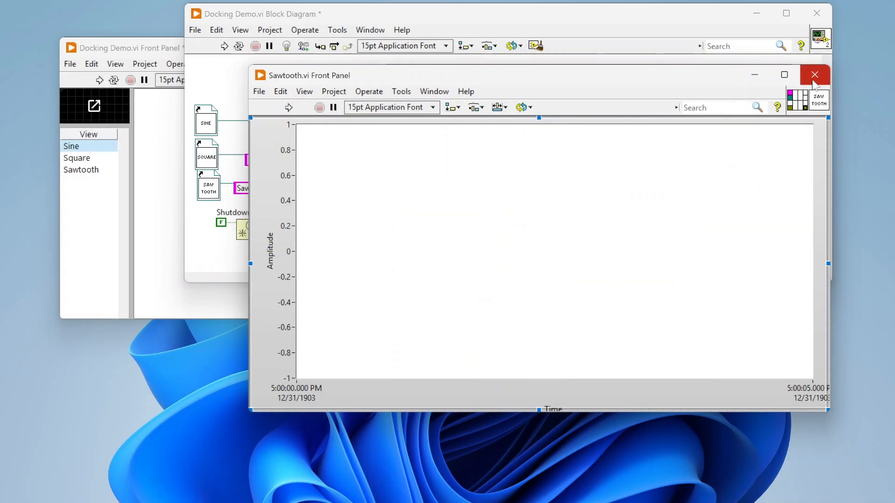
click(814, 74)
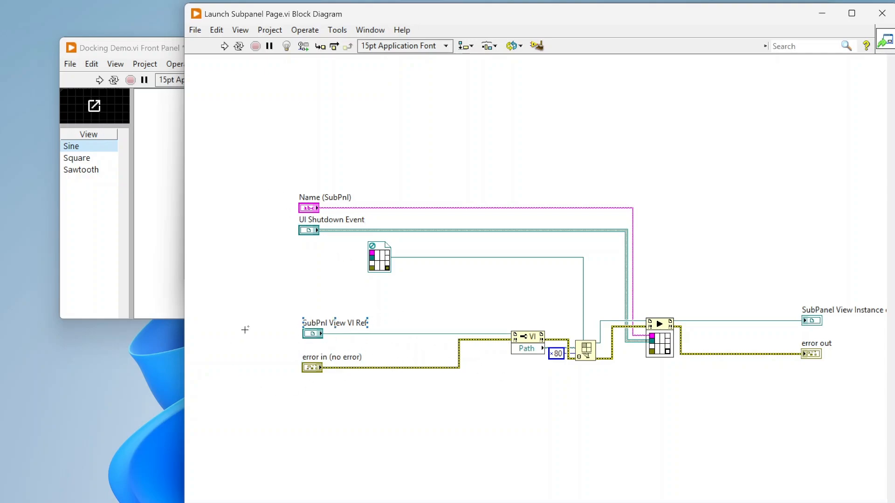
mouse_move(296, 327)
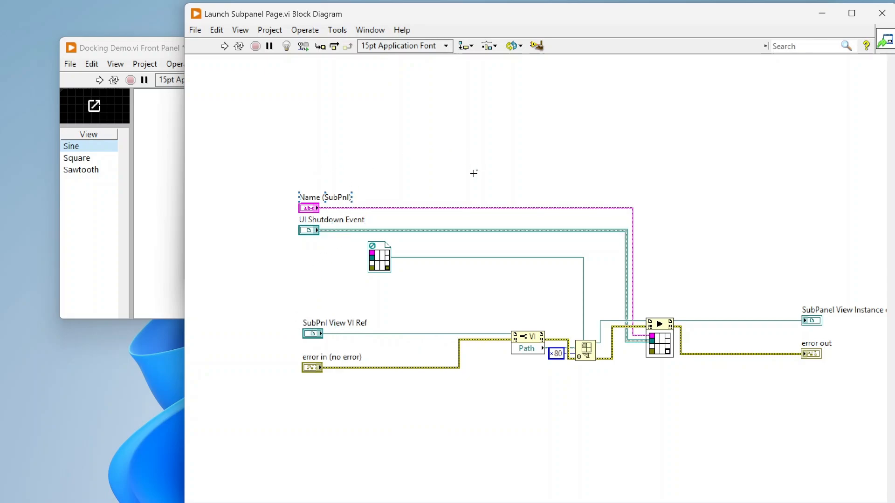
mouse_move(644, 395)
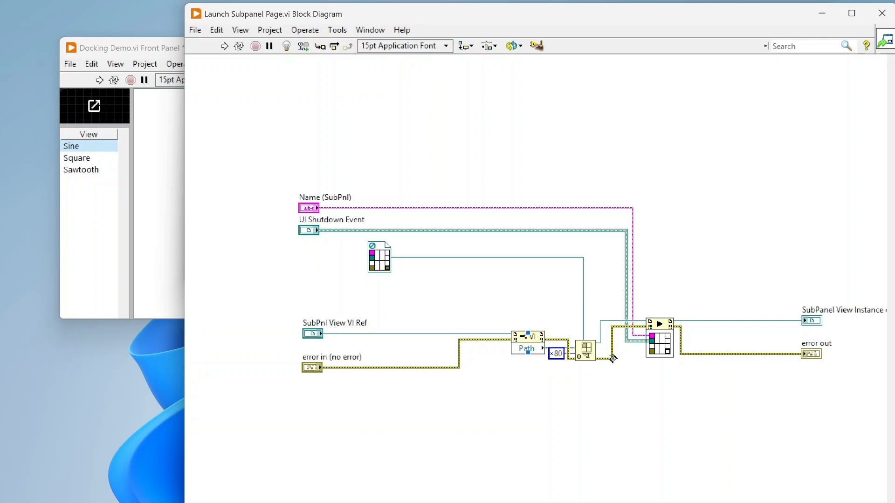
mouse_move(360, 278)
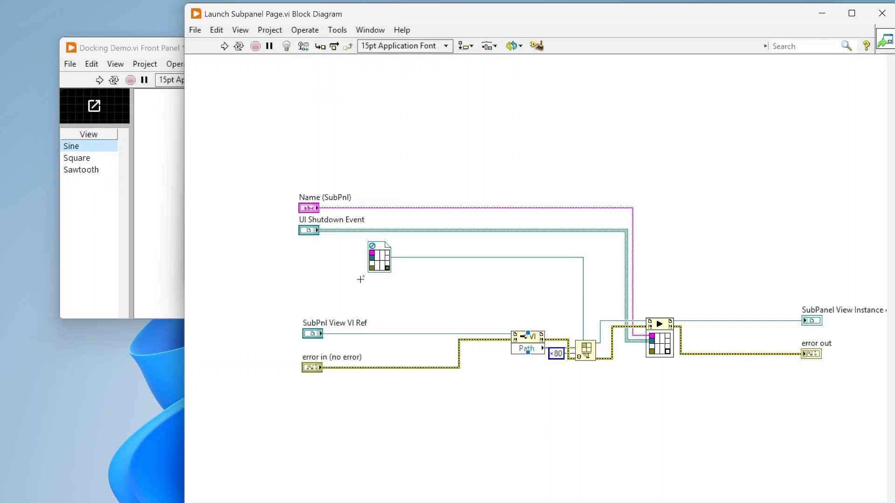
mouse_move(582, 366)
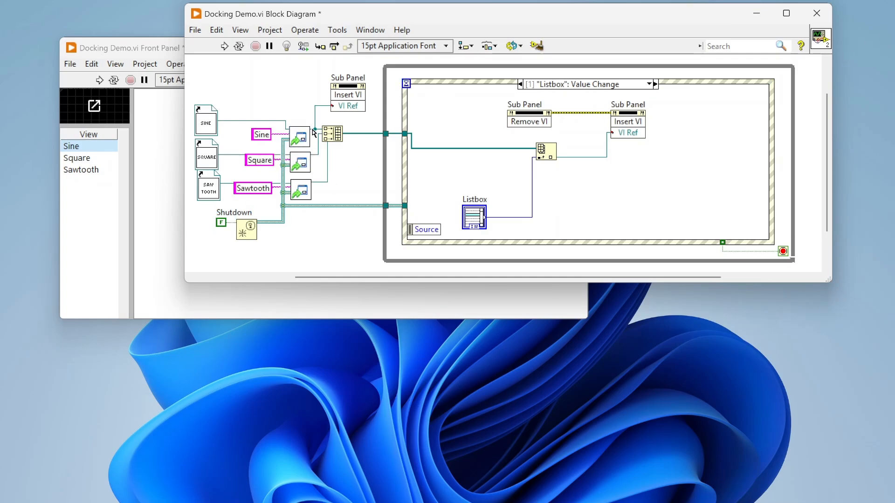
mouse_move(345, 108)
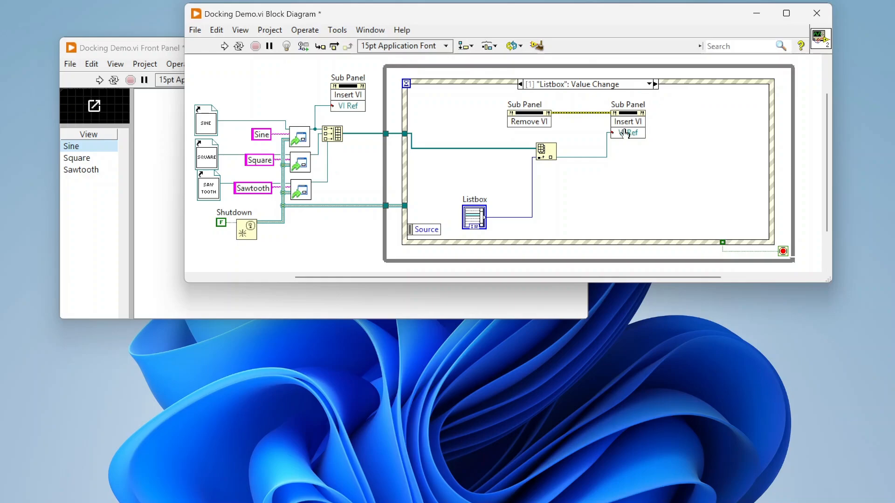
Wire the Index Array view reference into the Sub Panel Insert VI method's VI Ref input.
click(474, 215)
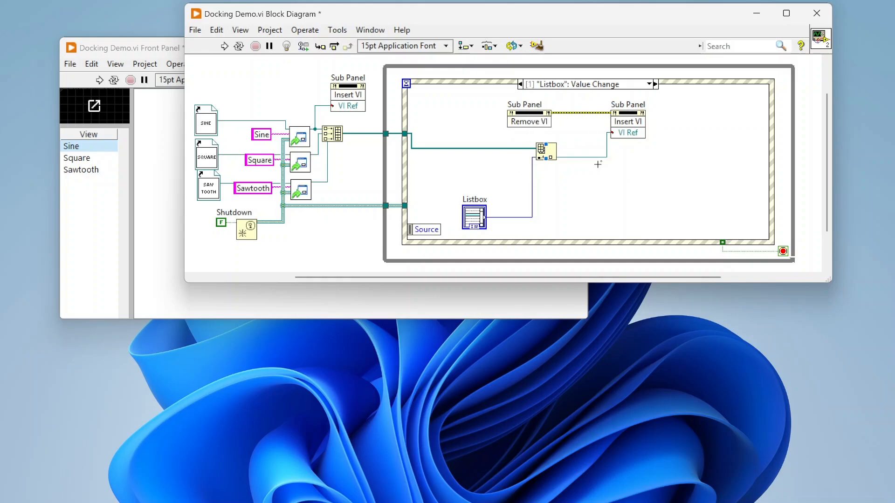
Select event case [3] "Pop-Out Tool": Value Change in the event structure.
click(650, 84)
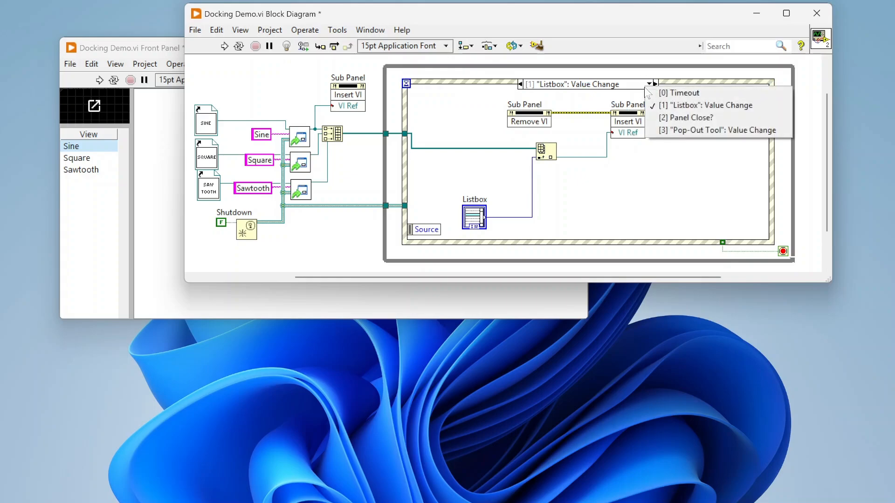
click(687, 118)
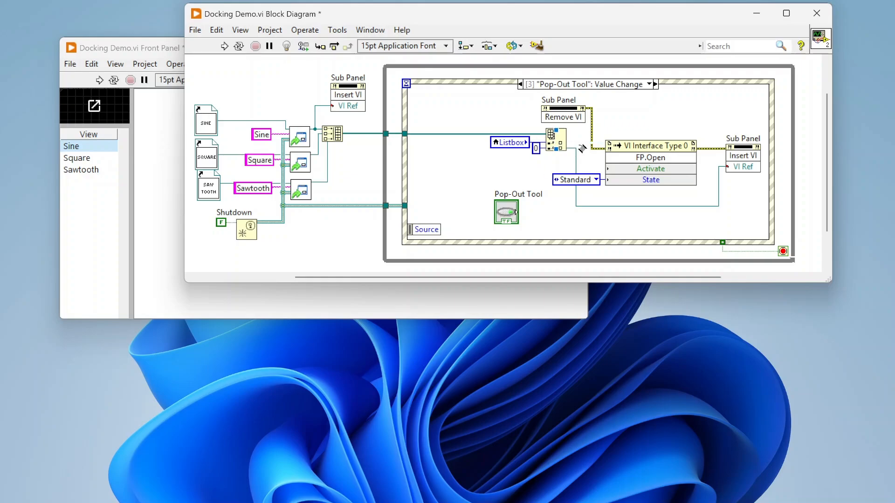
mouse_move(580, 120)
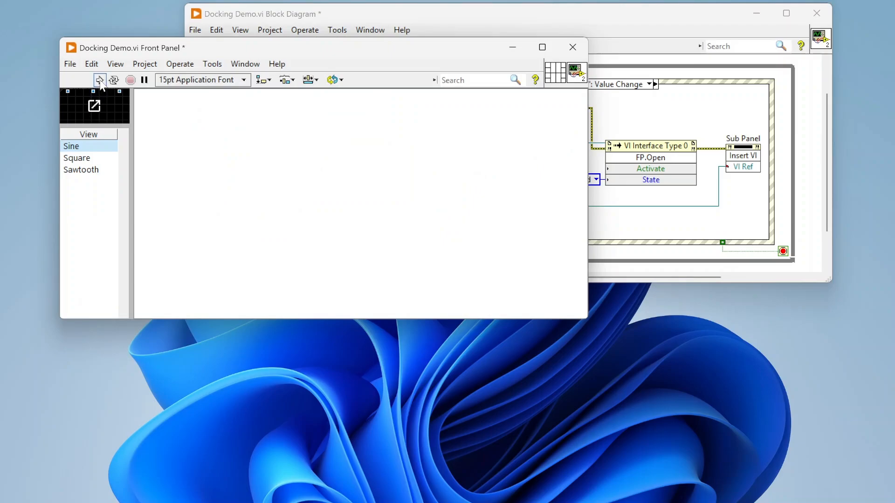
Run the demo, cycle through Square and Sawtooth views, and pop Square out into its own window.
click(98, 80)
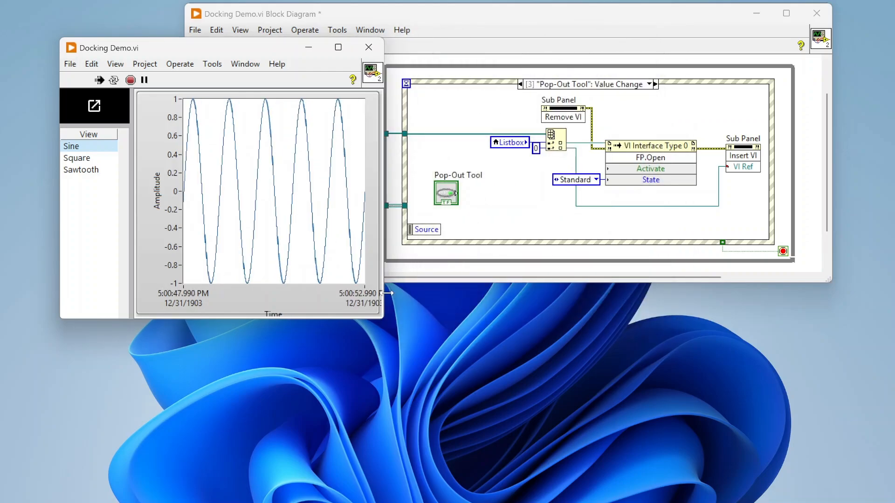
click(76, 158)
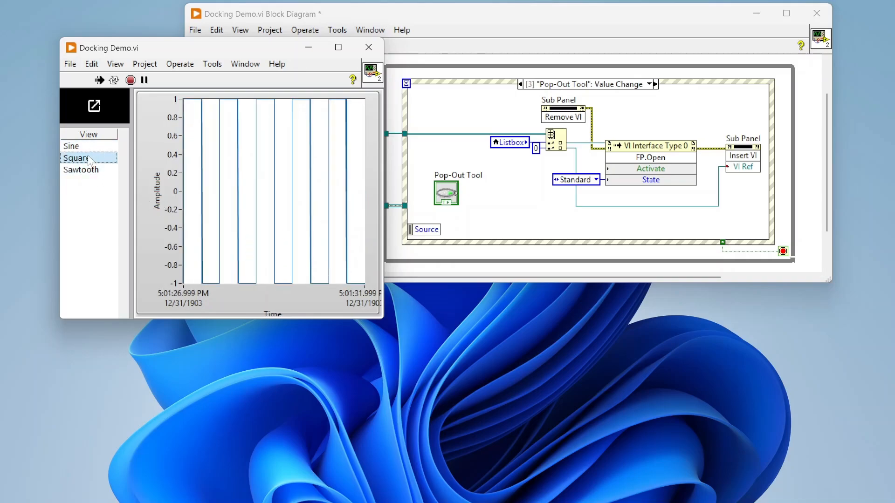
click(81, 170)
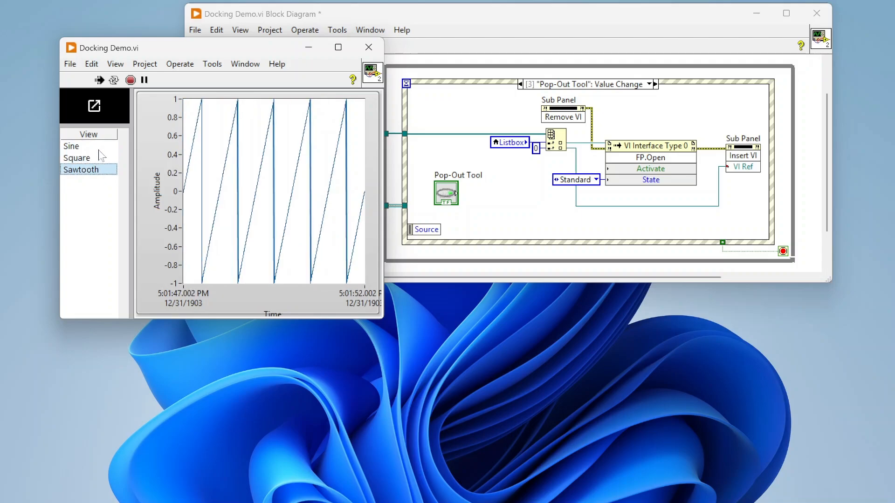
click(76, 159)
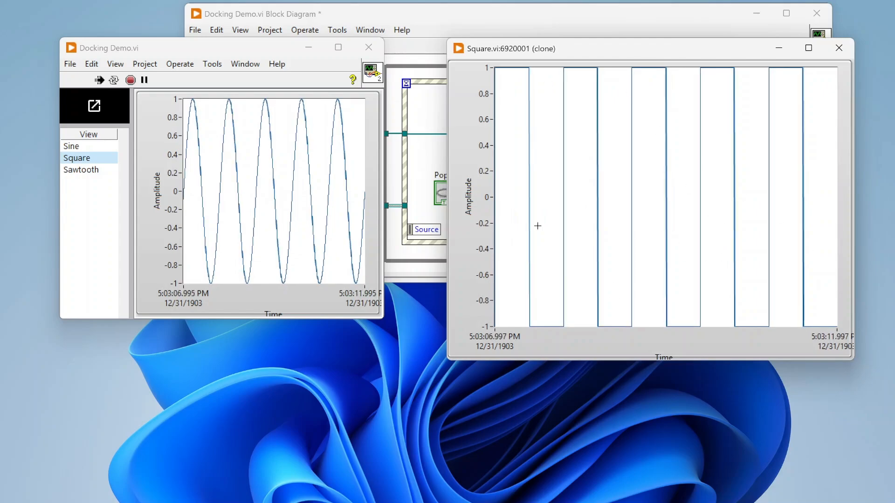
click(71, 146)
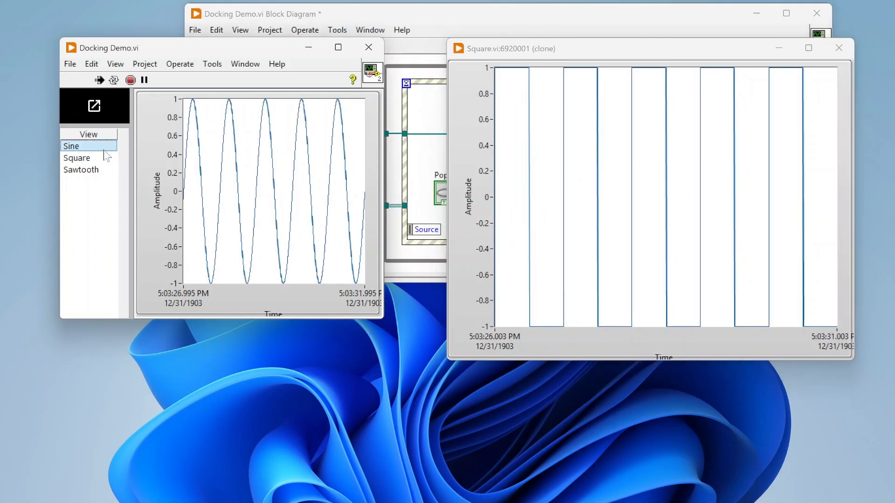
click(75, 158)
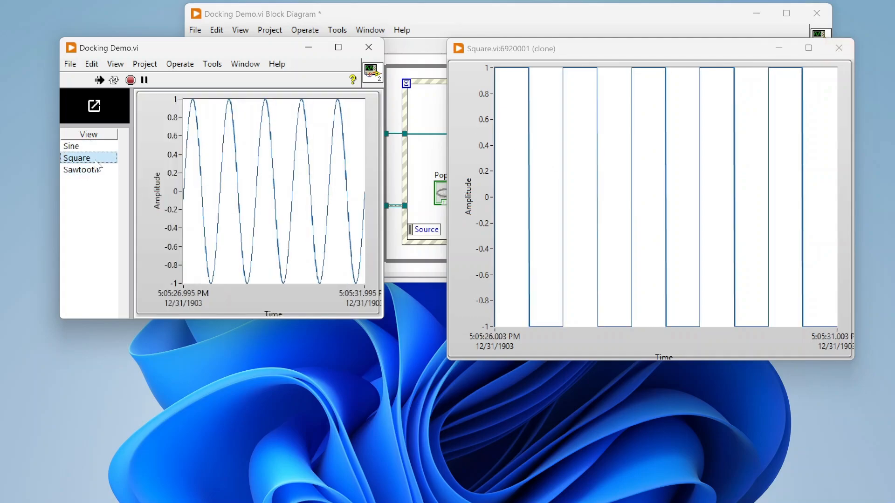
Alternate between Sawtooth and the detached Square view, confirming Square leaves the pane empty.
click(82, 169)
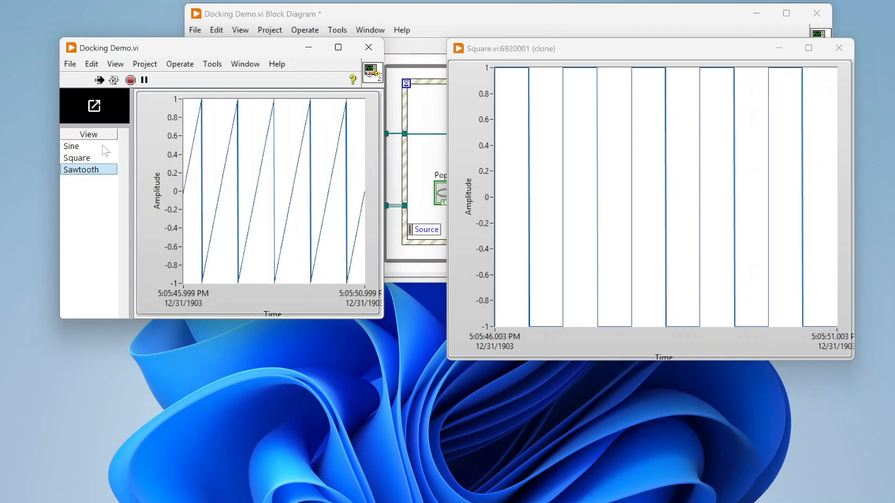
click(76, 158)
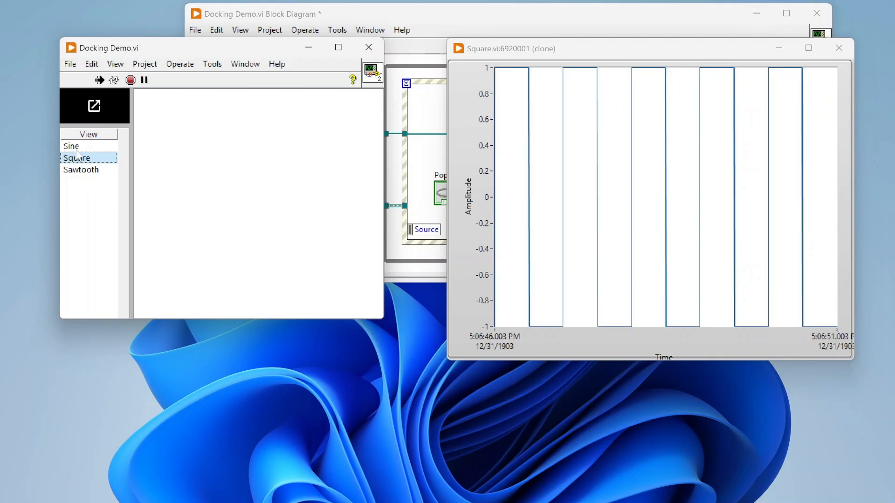
click(81, 170)
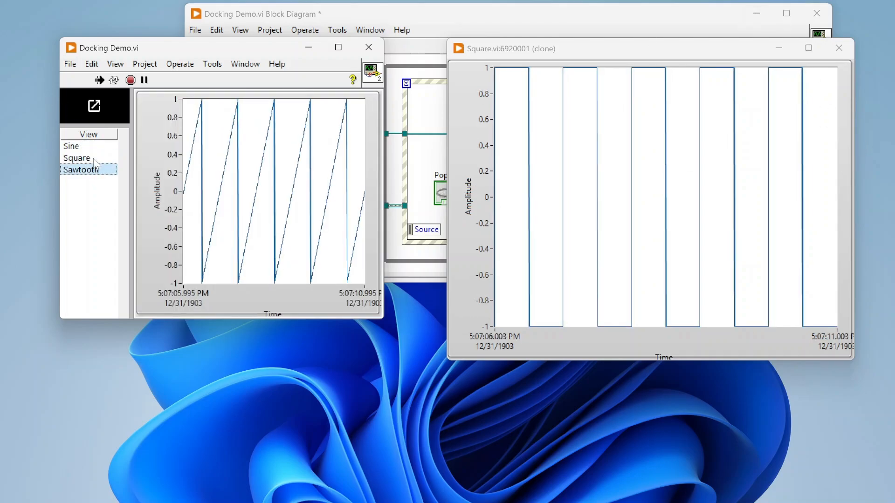
click(76, 159)
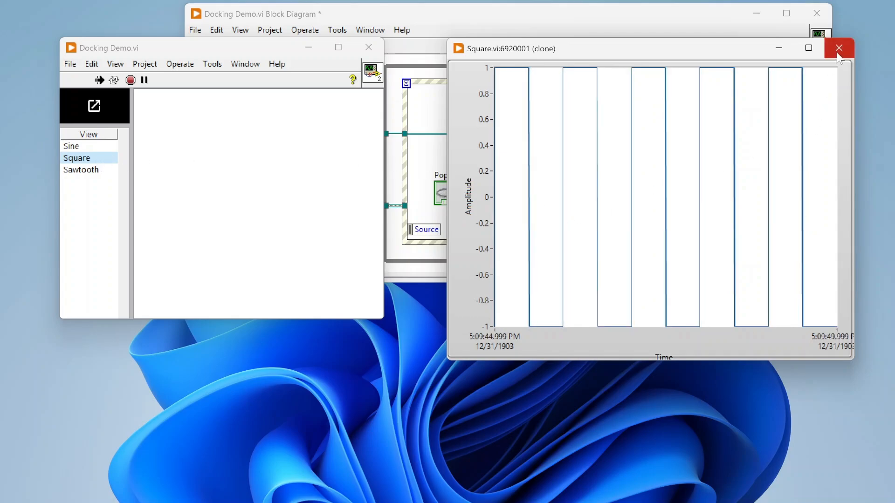
click(71, 146)
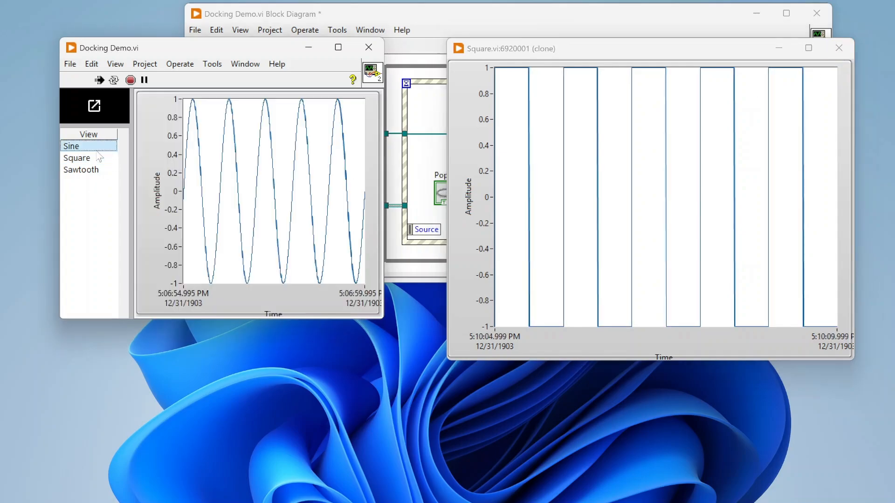
click(81, 169)
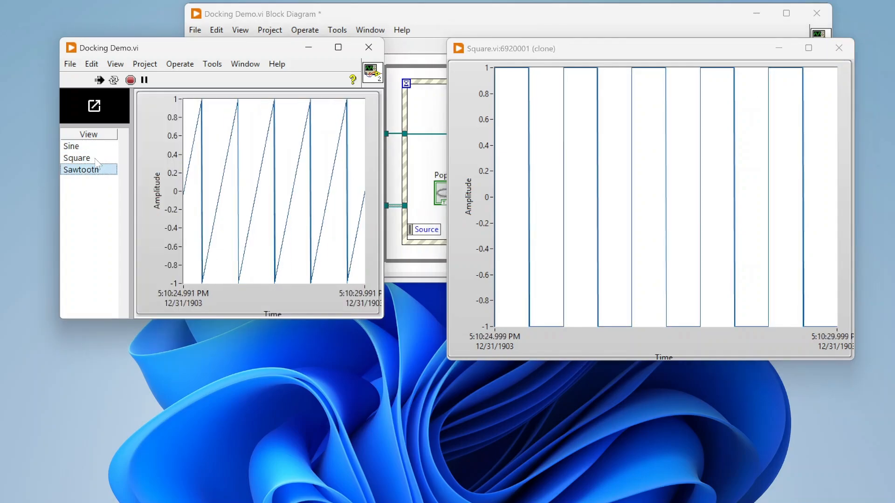
click(76, 159)
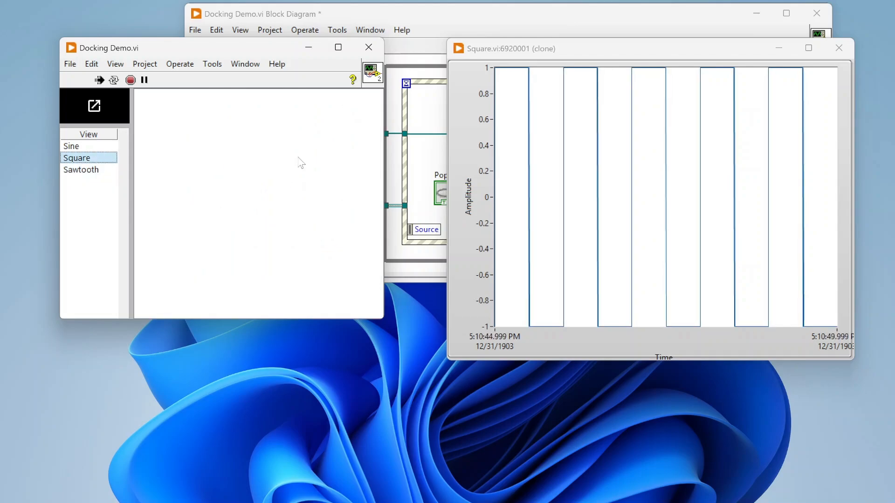
mouse_move(291, 241)
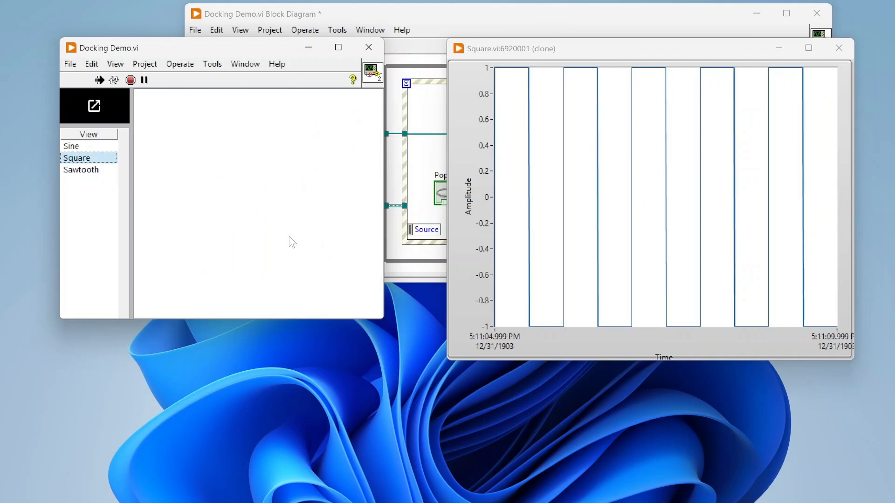
mouse_move(838, 48)
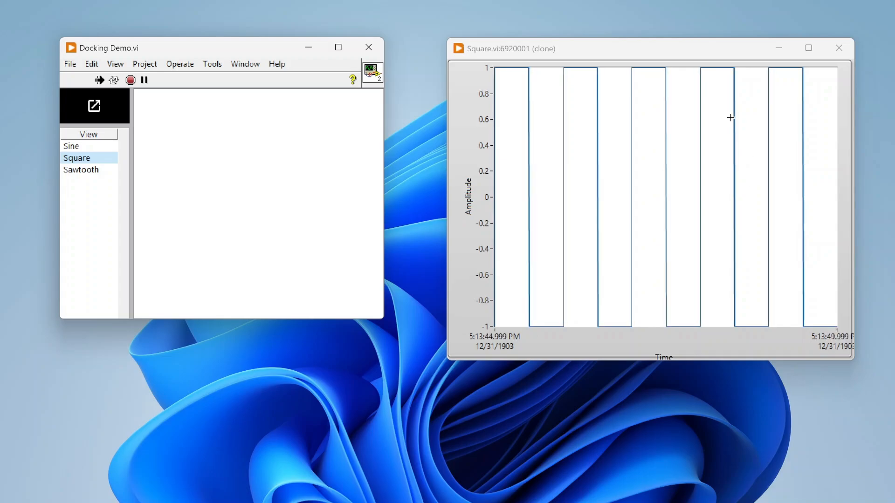
Pop Sawtooth out, close the detached Square and Sawtooth windows to redock, and reselect Sawtooth.
click(81, 170)
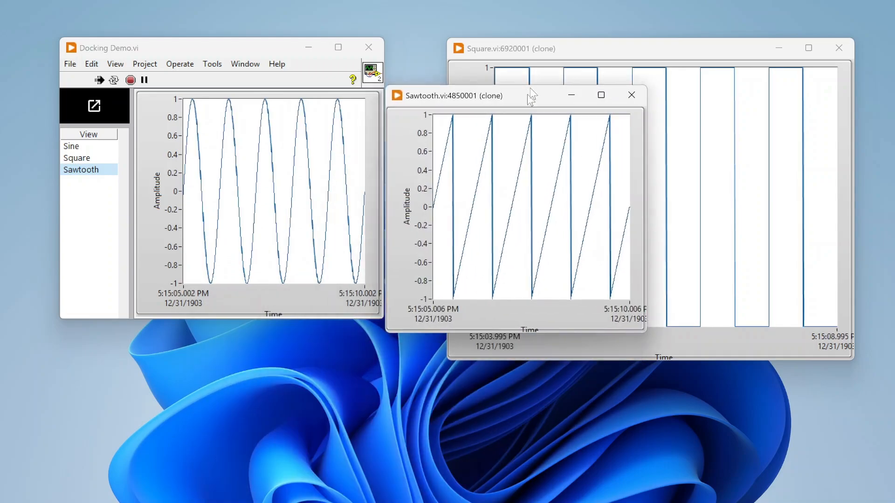
click(631, 95)
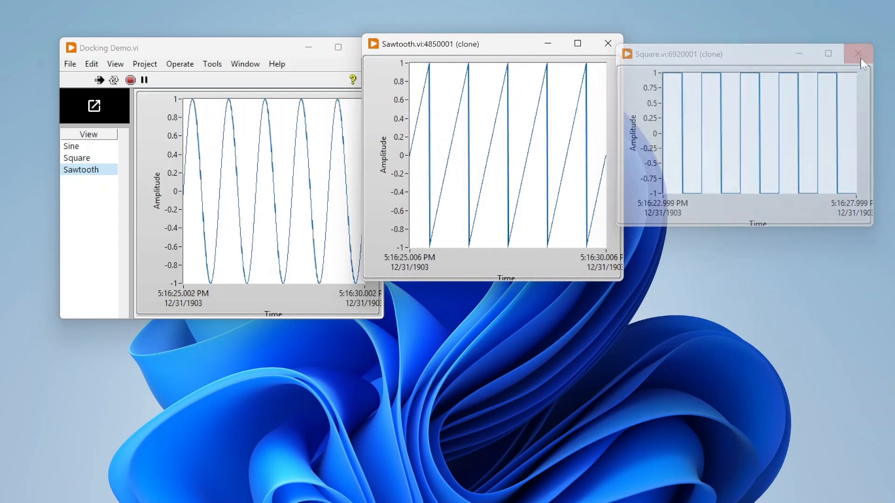
click(857, 54)
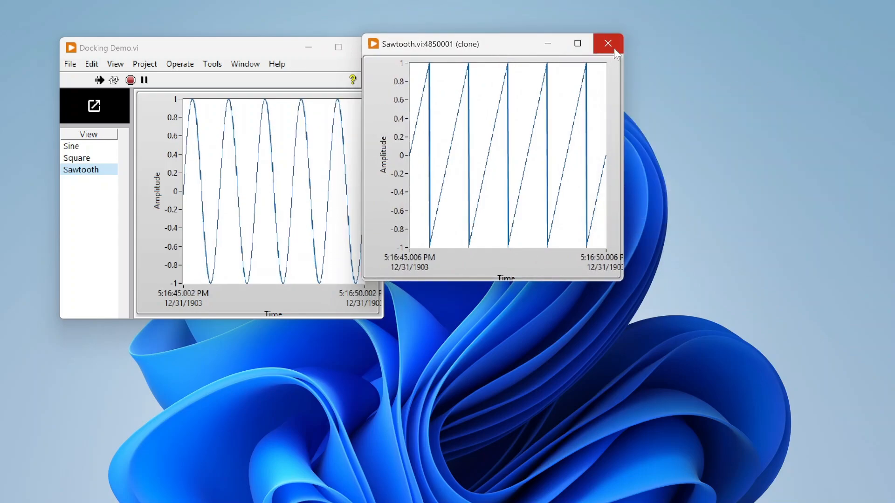
click(607, 43)
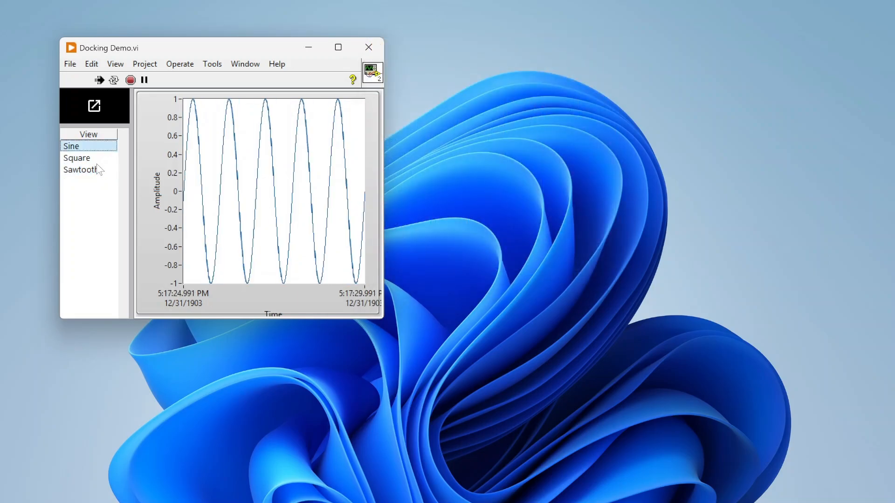
click(80, 170)
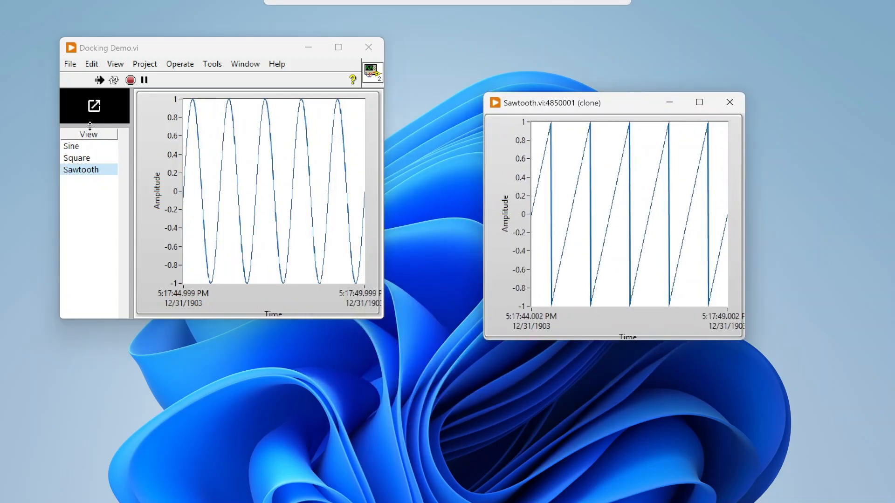
click(80, 169)
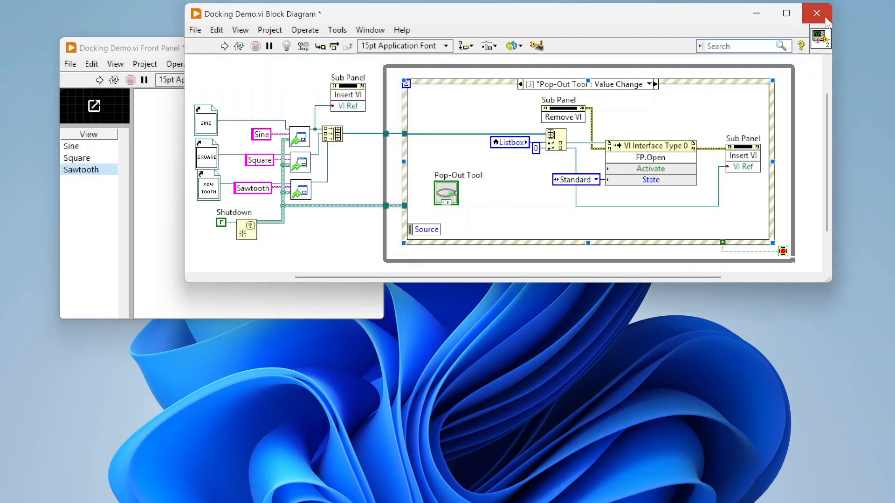
Close the Docking Demo and choose Don't Save for its unsaved changes.
click(815, 13)
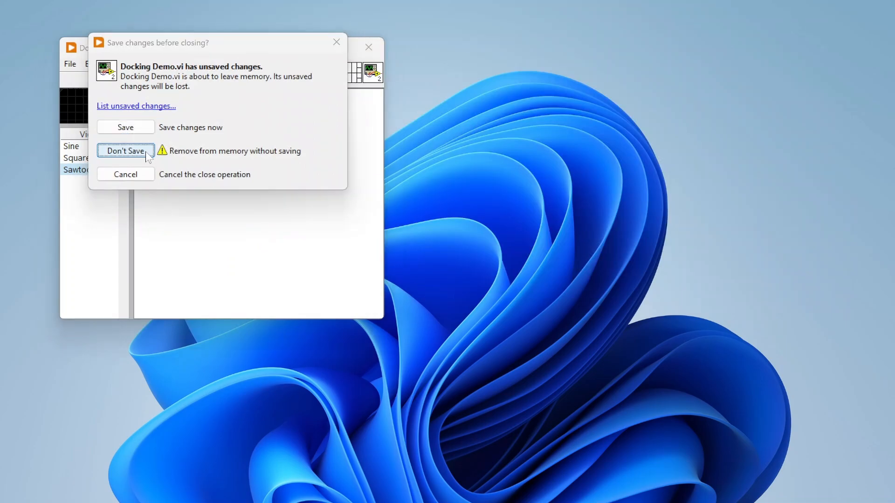
click(125, 151)
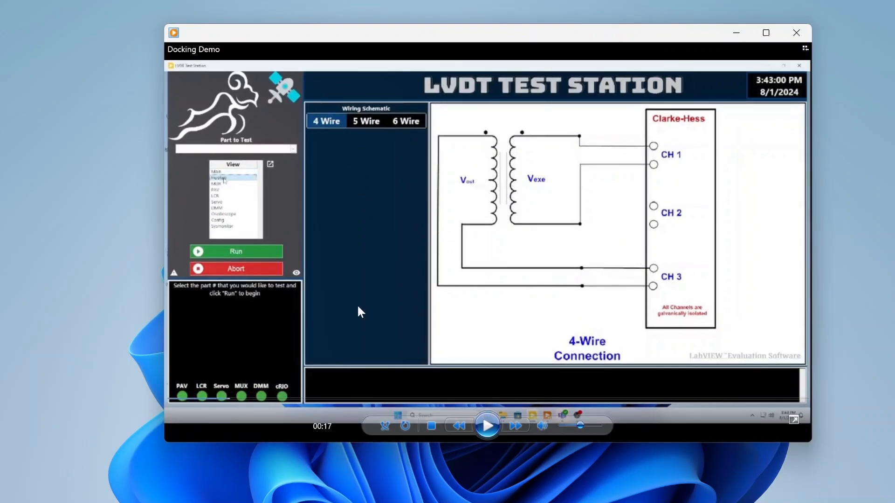
Play the LVDT Test Station video through its wiring schematics, switch cards and signal readouts.
click(365, 121)
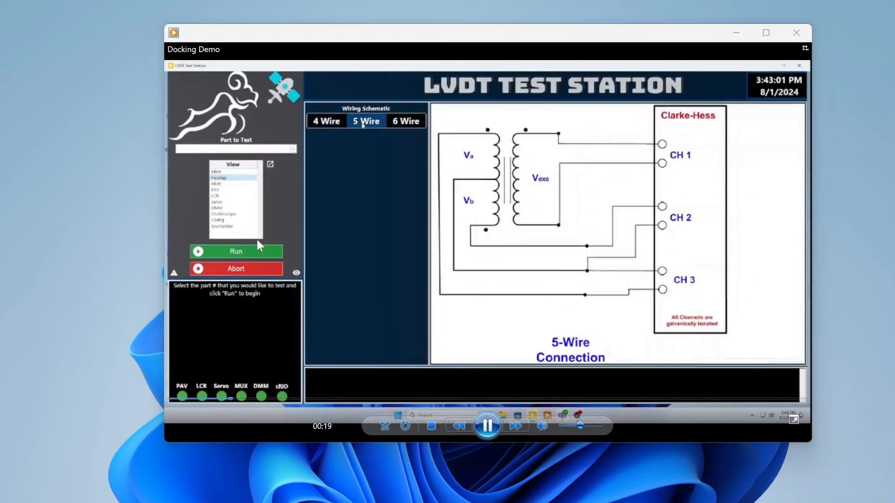
click(405, 121)
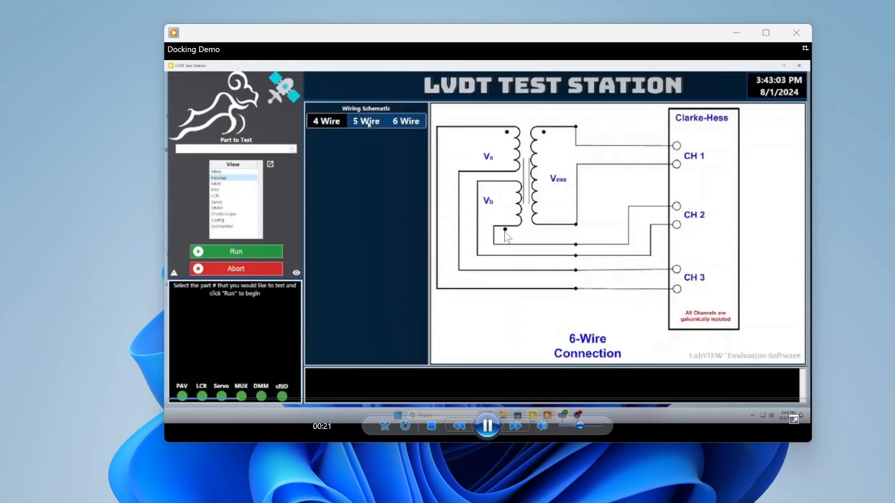
click(326, 121)
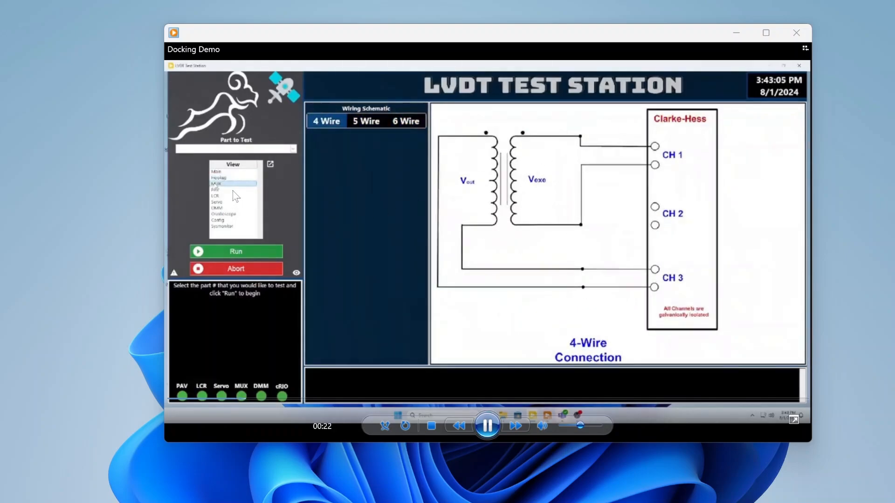
click(215, 183)
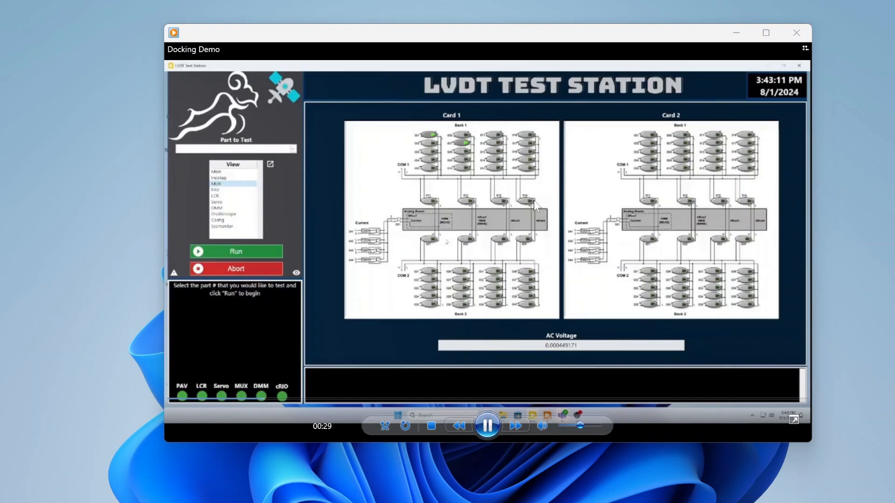
mouse_move(732, 360)
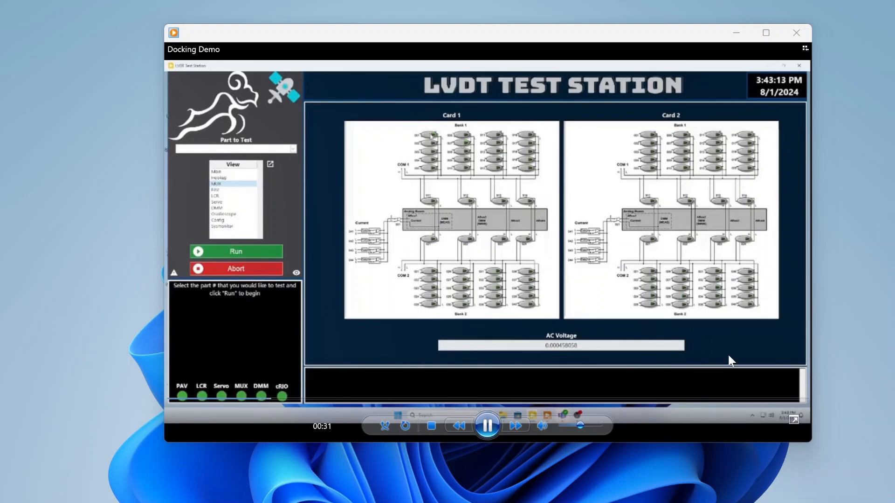
click(215, 189)
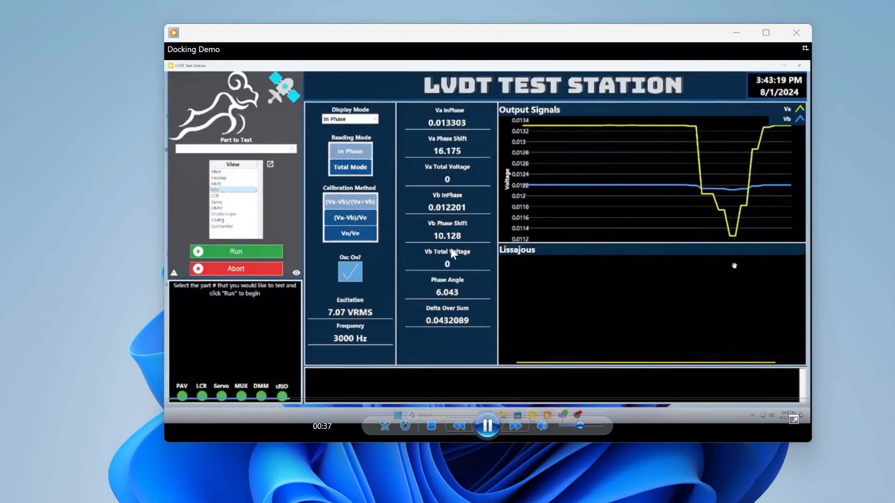
click(349, 119)
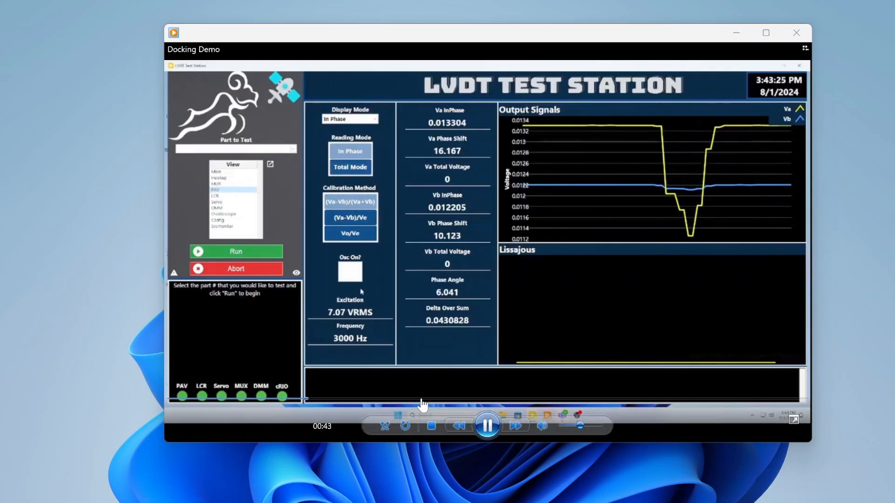
click(349, 272)
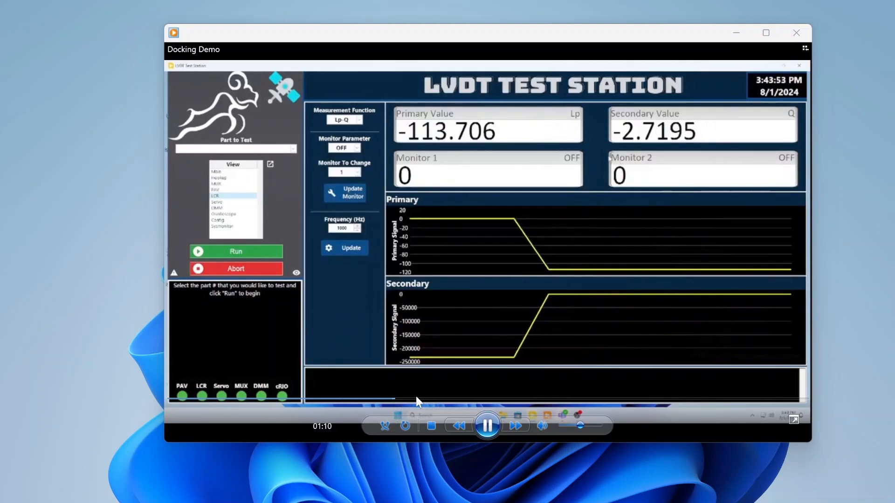
Continue the LVDT video through LCR, servo, oscilloscope and configuration views to the tag watchlist.
click(217, 202)
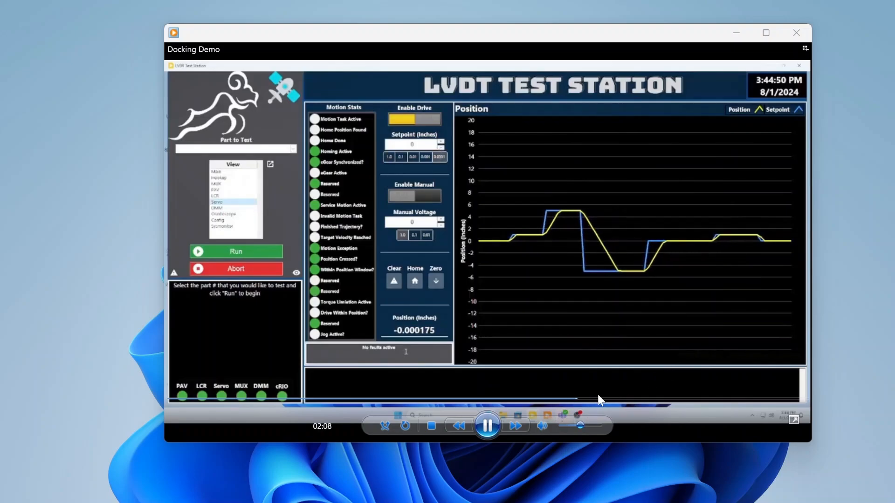
click(225, 213)
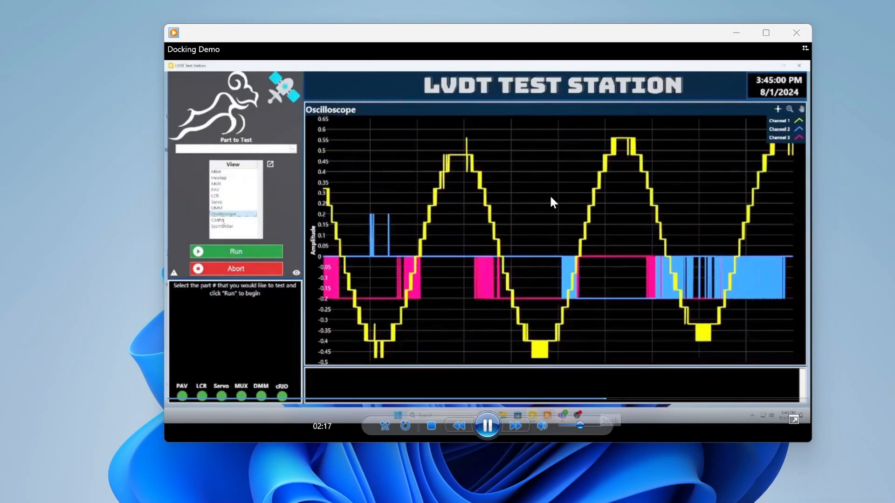
click(219, 220)
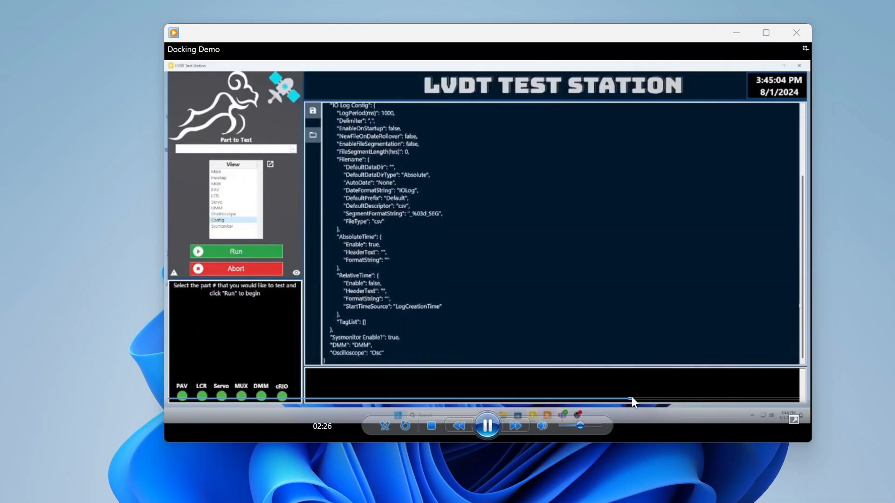
click(222, 226)
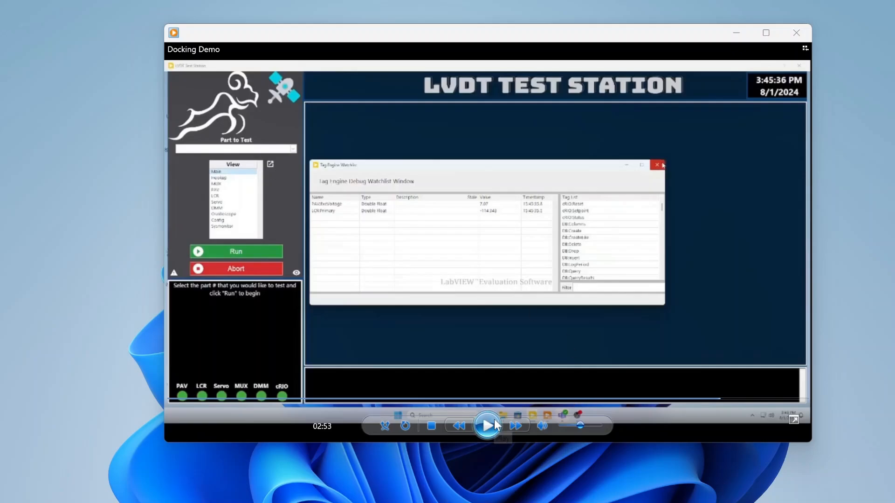
Resume the LVDT Test Station video and play it through to the automated-controls placeholder view.
click(487, 425)
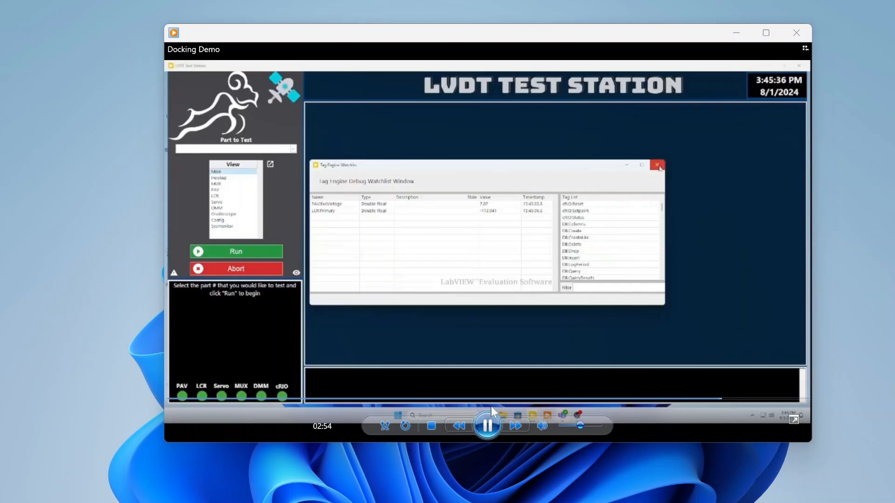
click(657, 165)
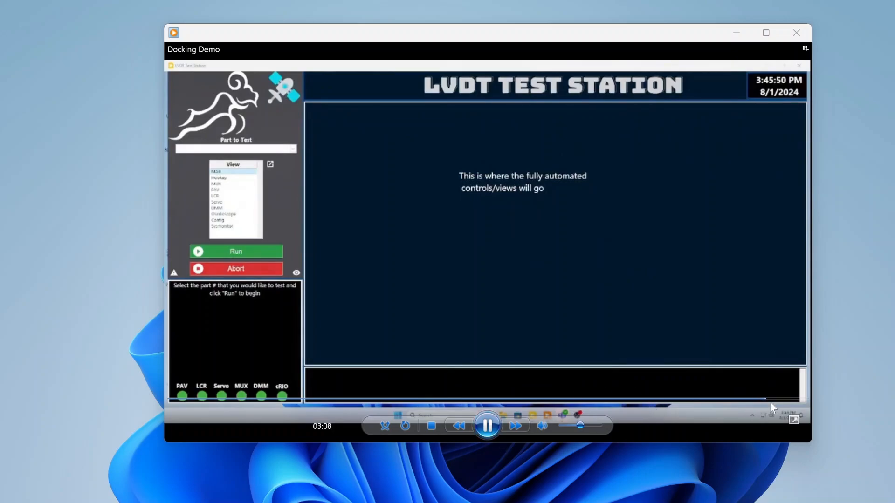
mouse_move(731, 238)
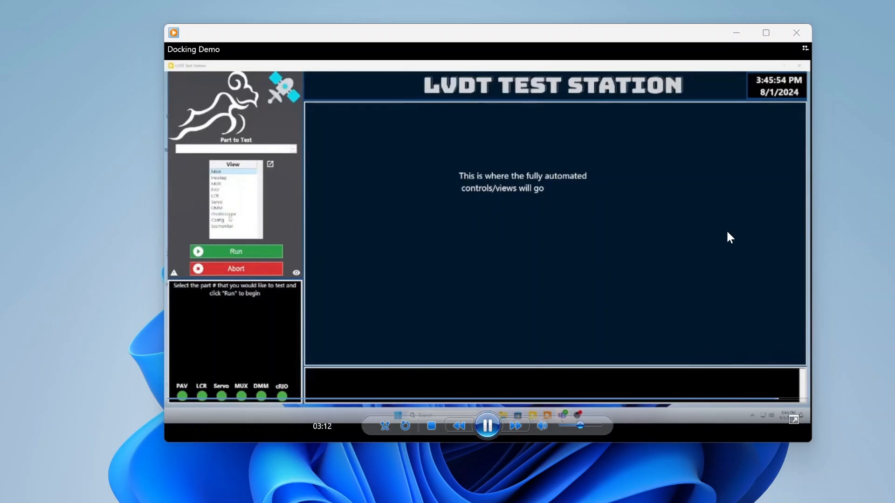
mouse_move(765, 327)
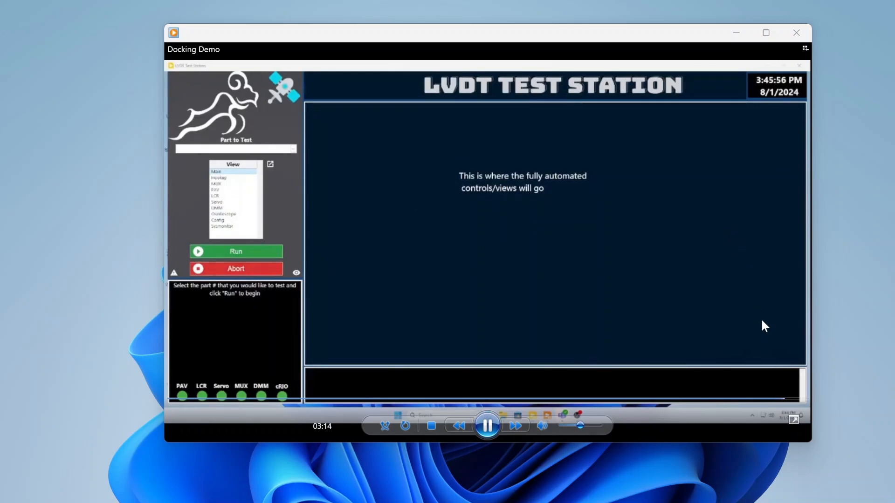
click(487, 425)
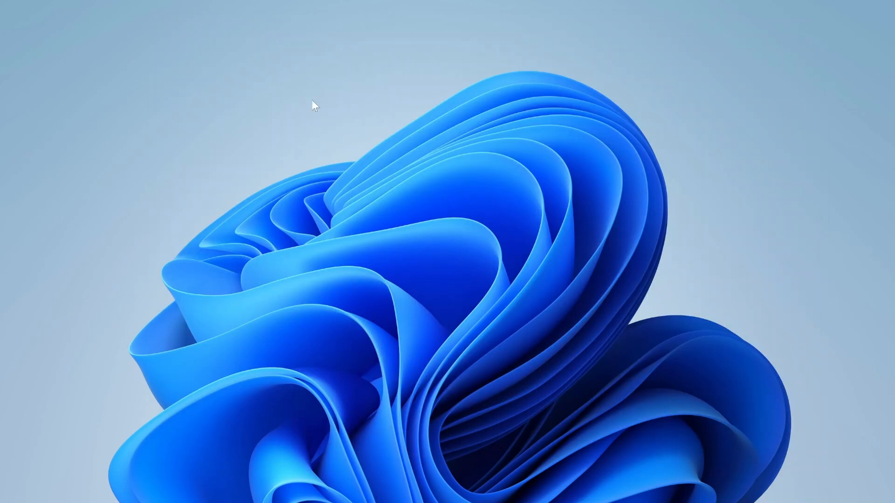
mouse_move(410, 108)
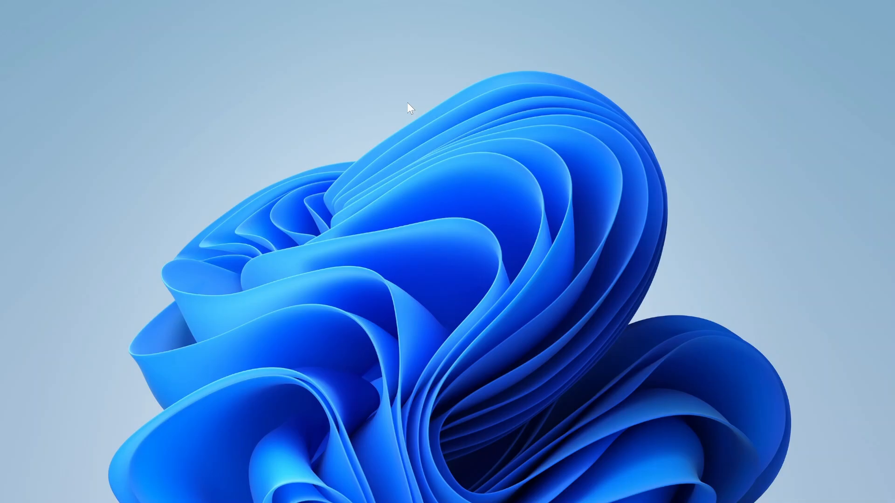